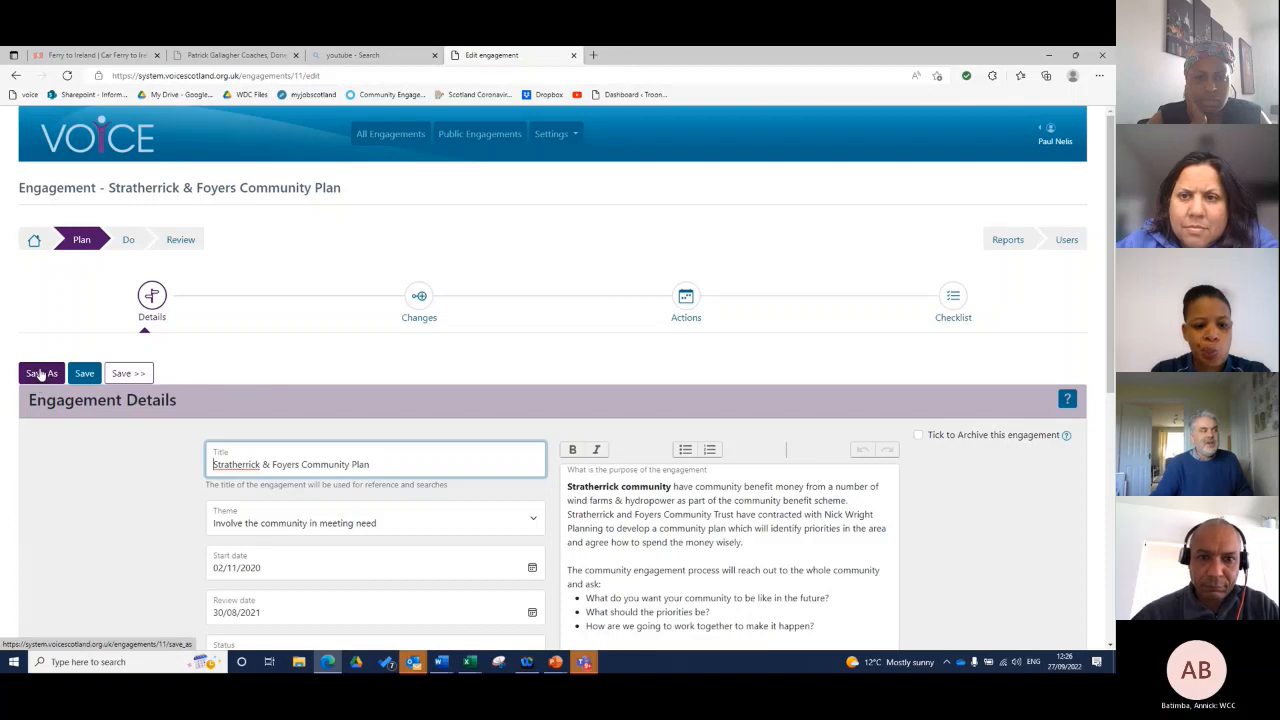
mouse_move(41, 373)
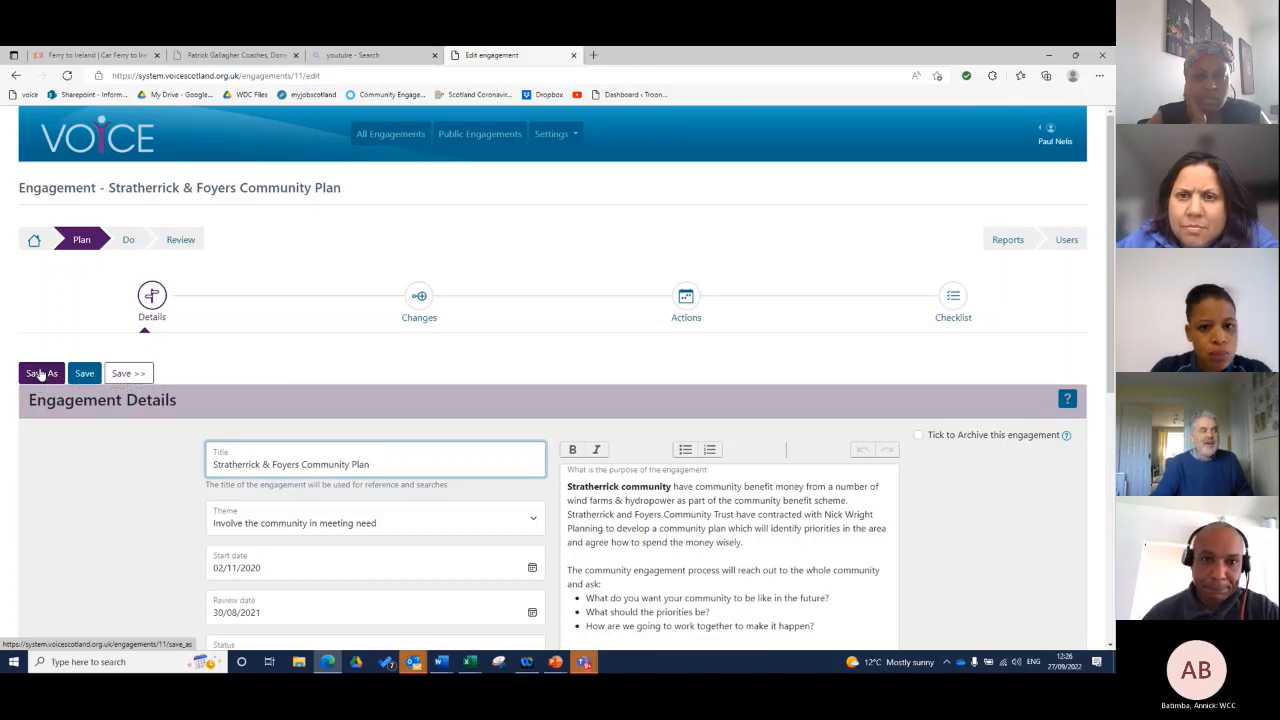
Save As a copy of the Stratherrick & Foyers Community Plan engagement.
left_click(41, 373)
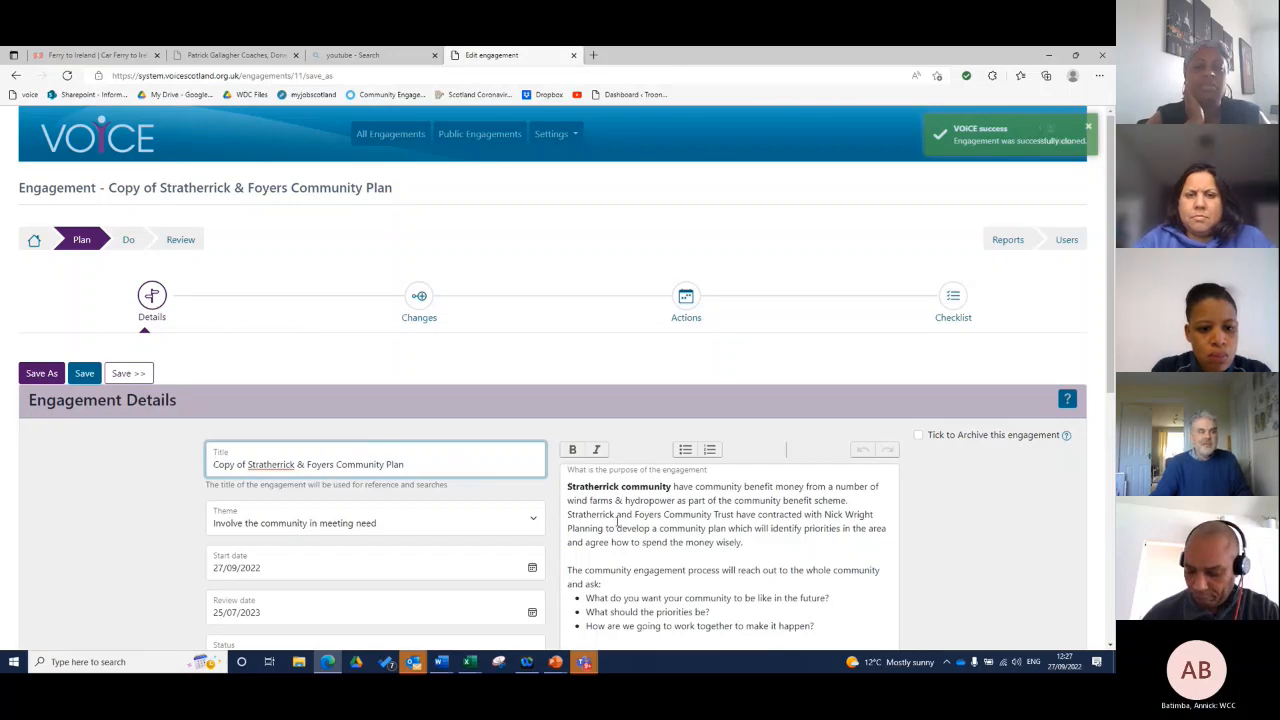
scroll("down", 3)
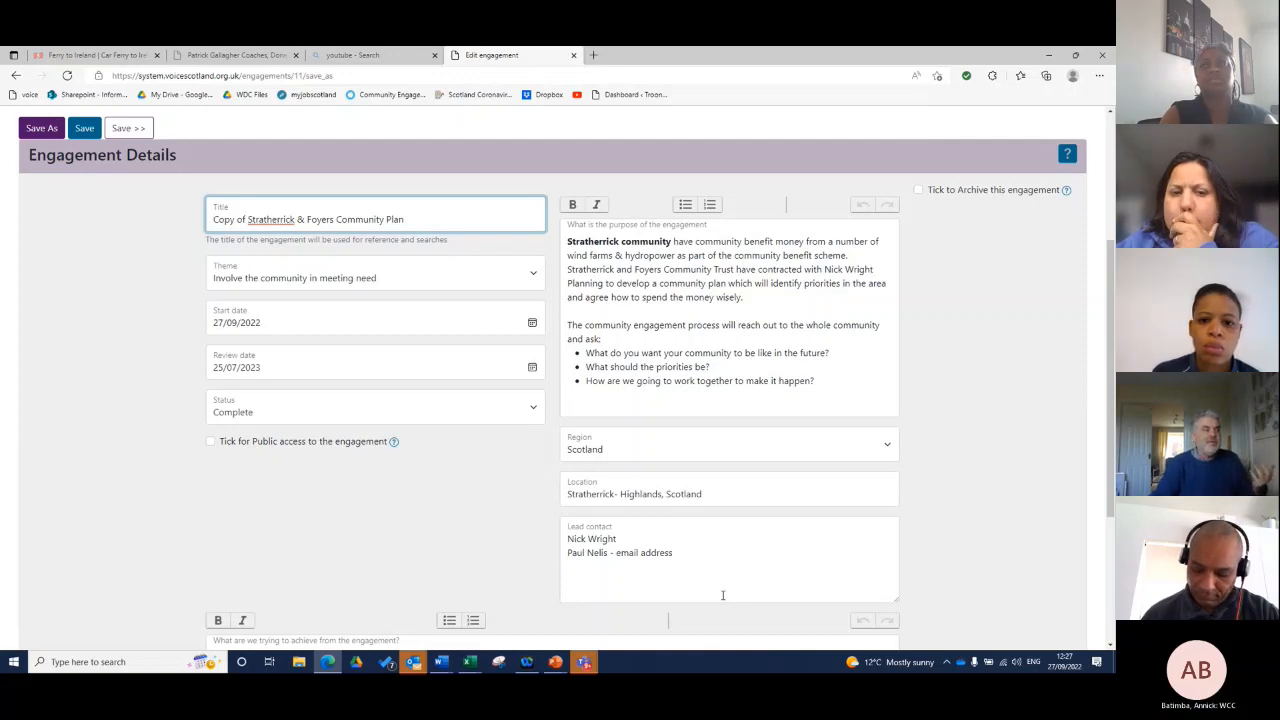
Replace the copied engagement's title with 'Church street' and save.
left_click_drag(237, 219, 407, 219)
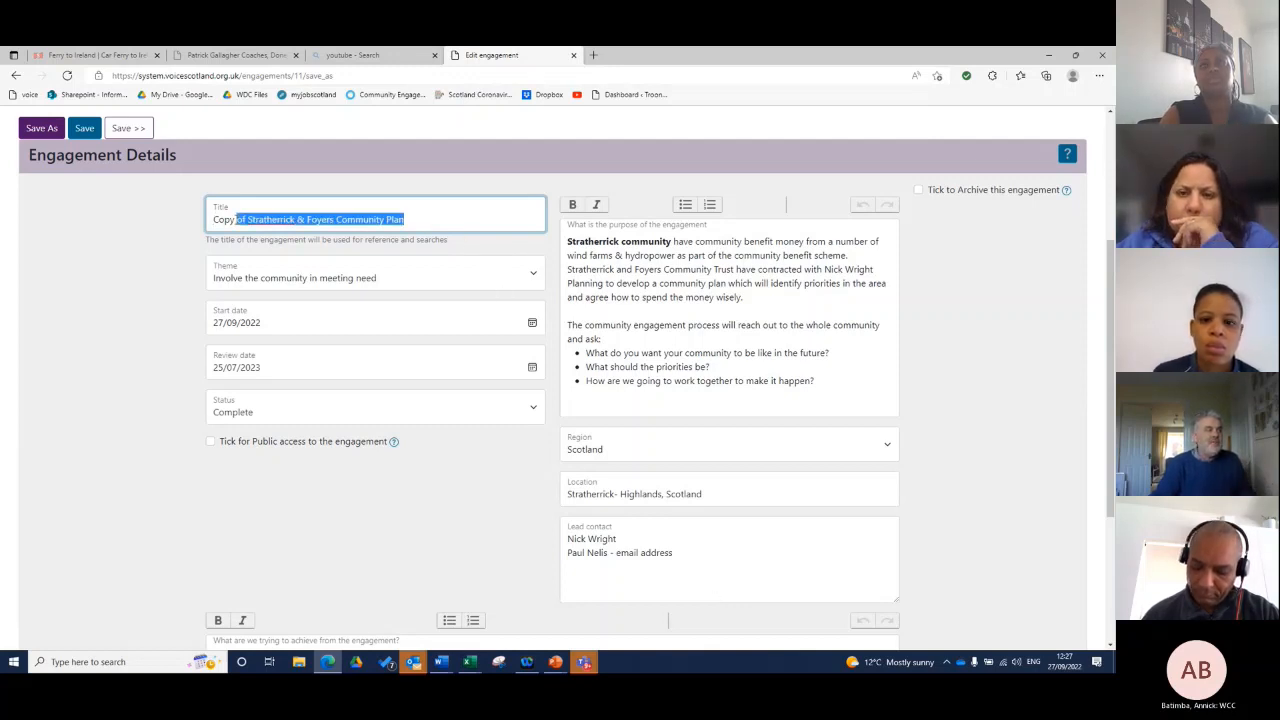
type("c")
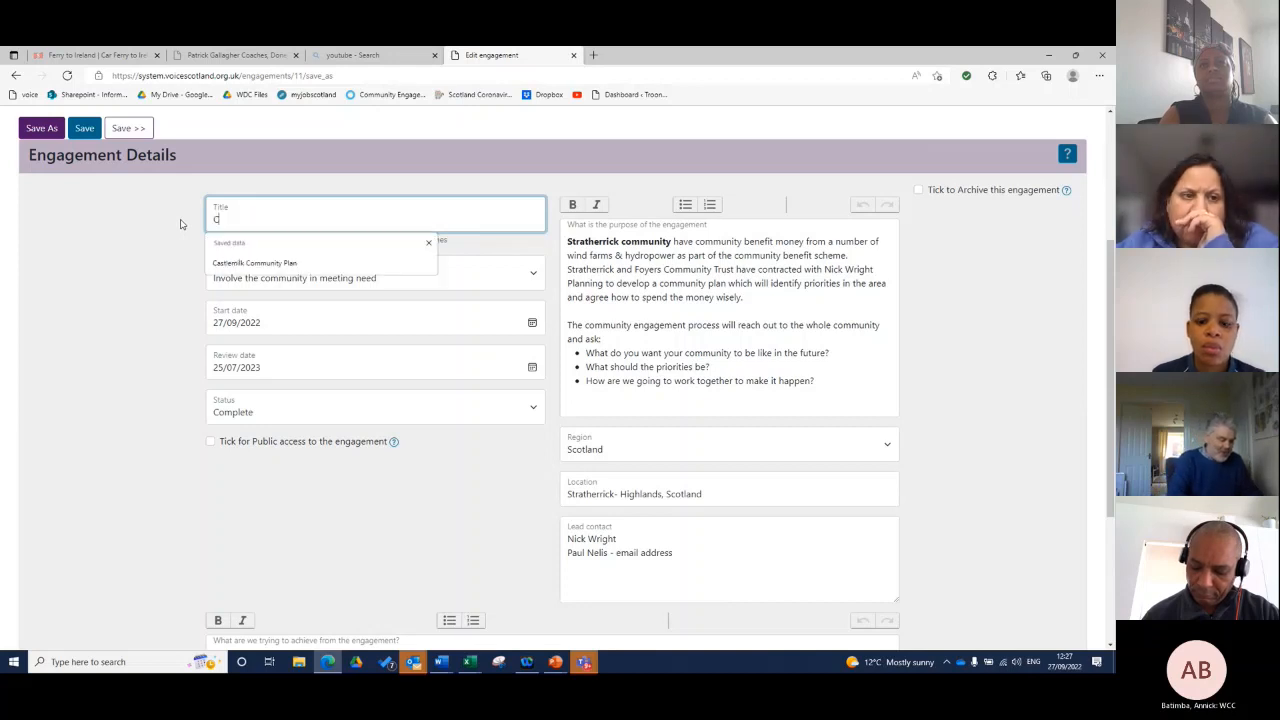
type("Church street")
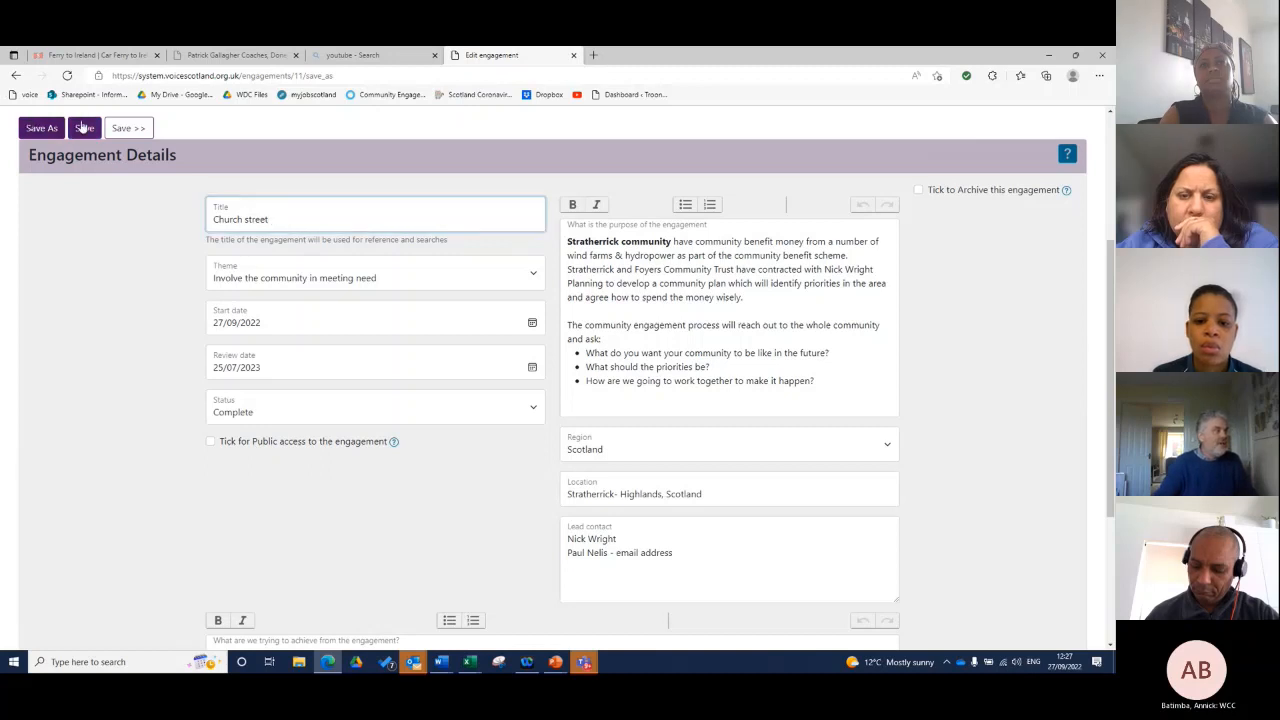
left_click(84, 128)
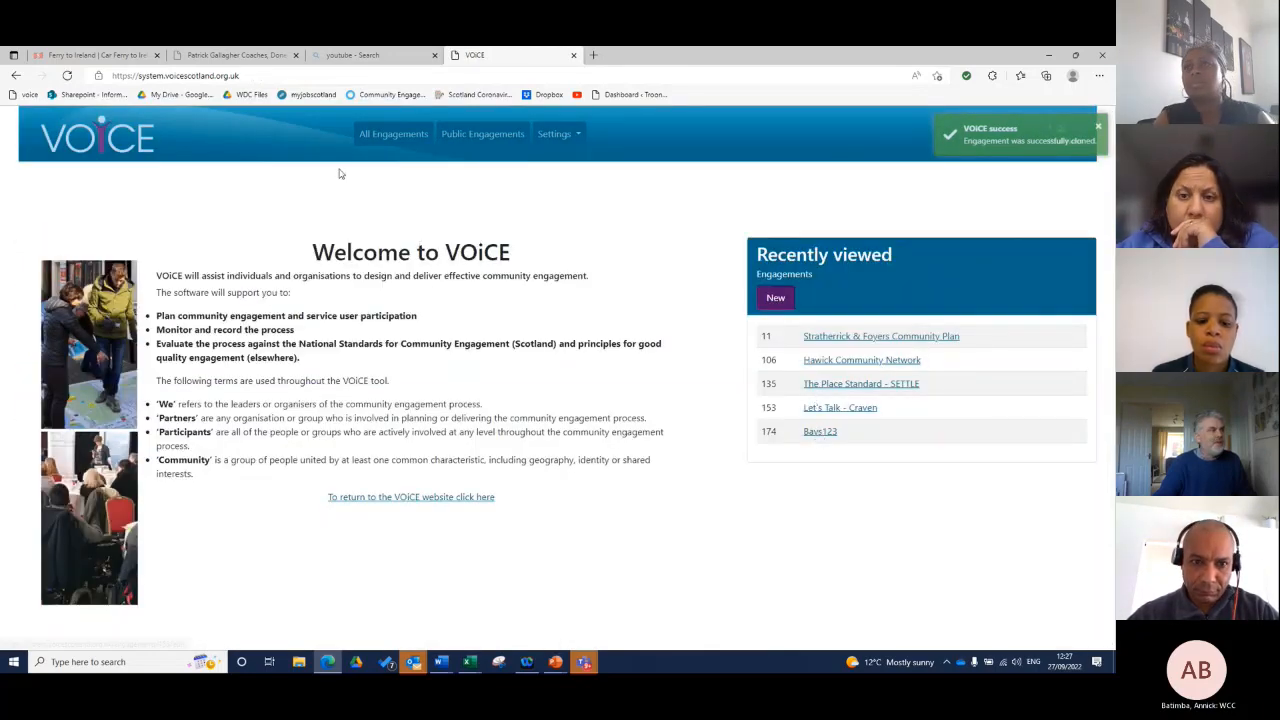
Show All Engagements and scroll to the Church street entry at the bottom.
left_click(393, 133)
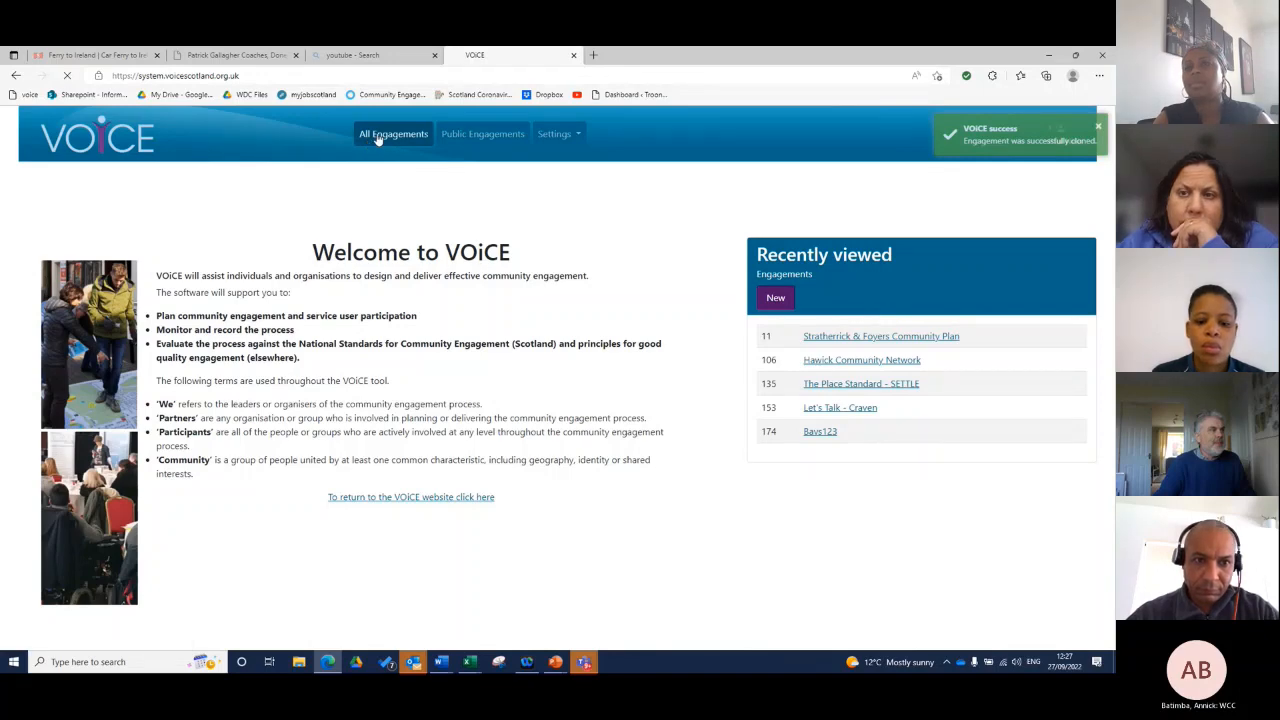
left_click(390, 133)
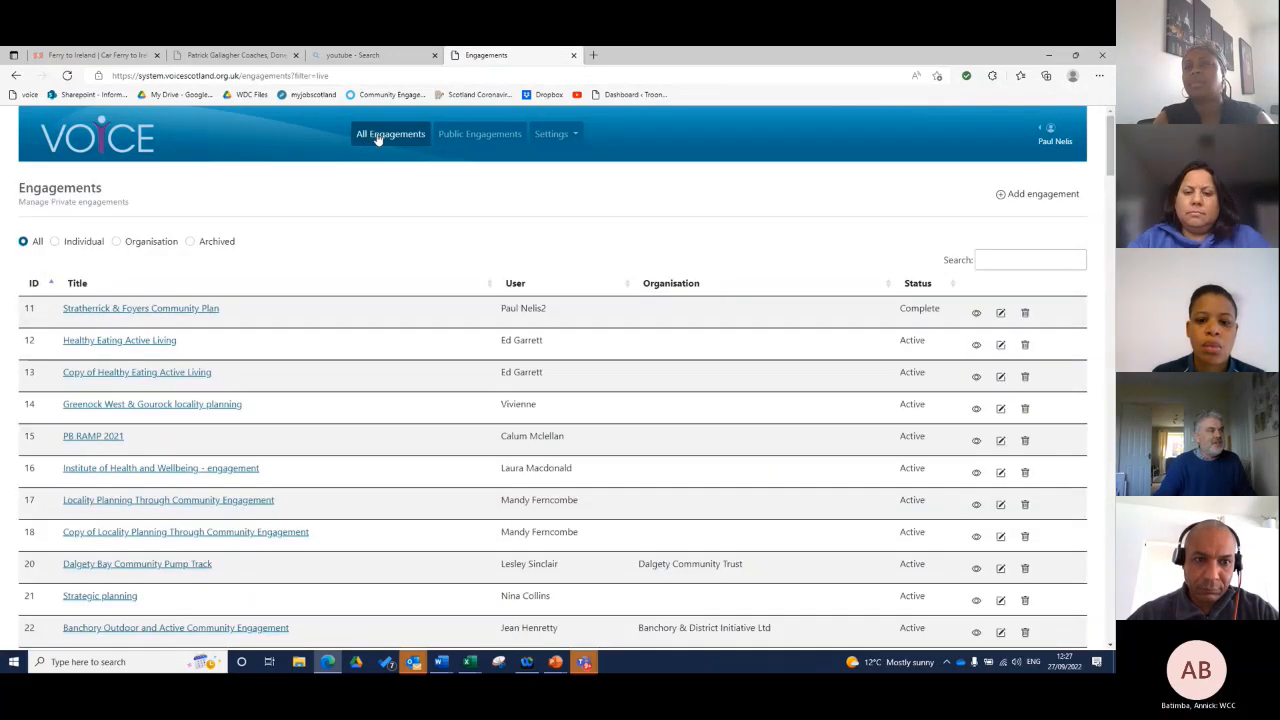
scroll("down", 3)
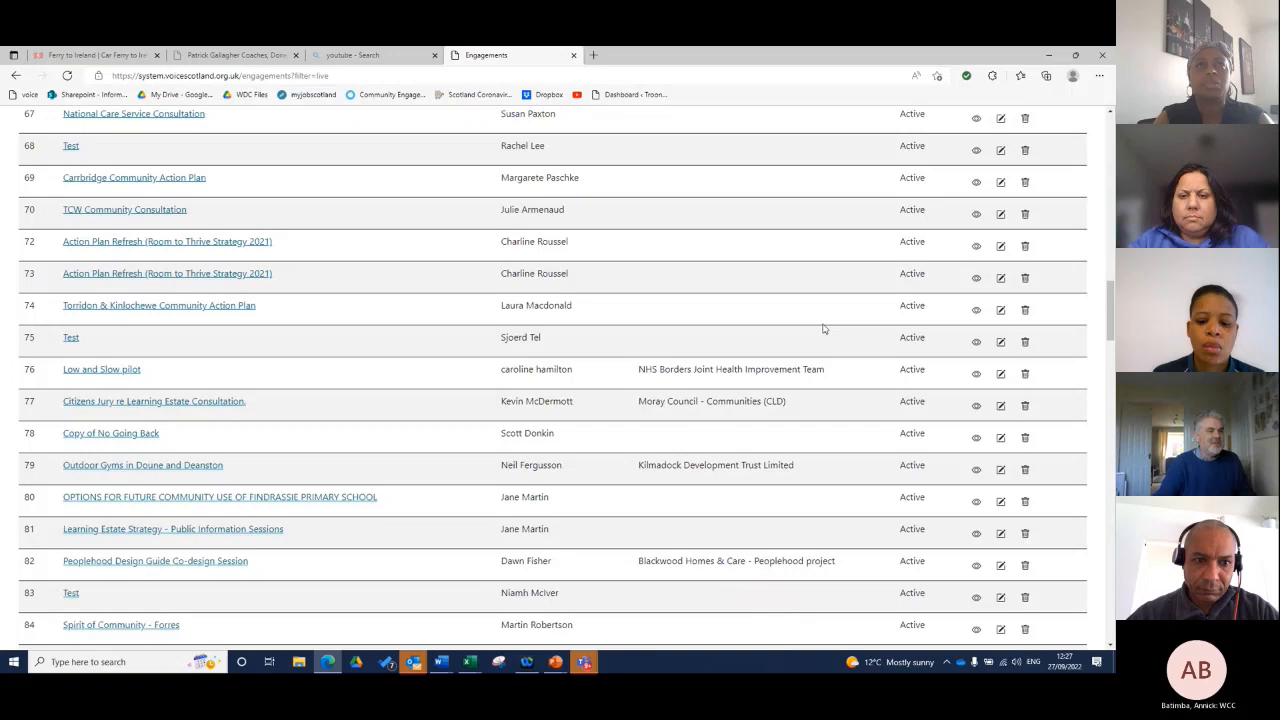
scroll("down", 3)
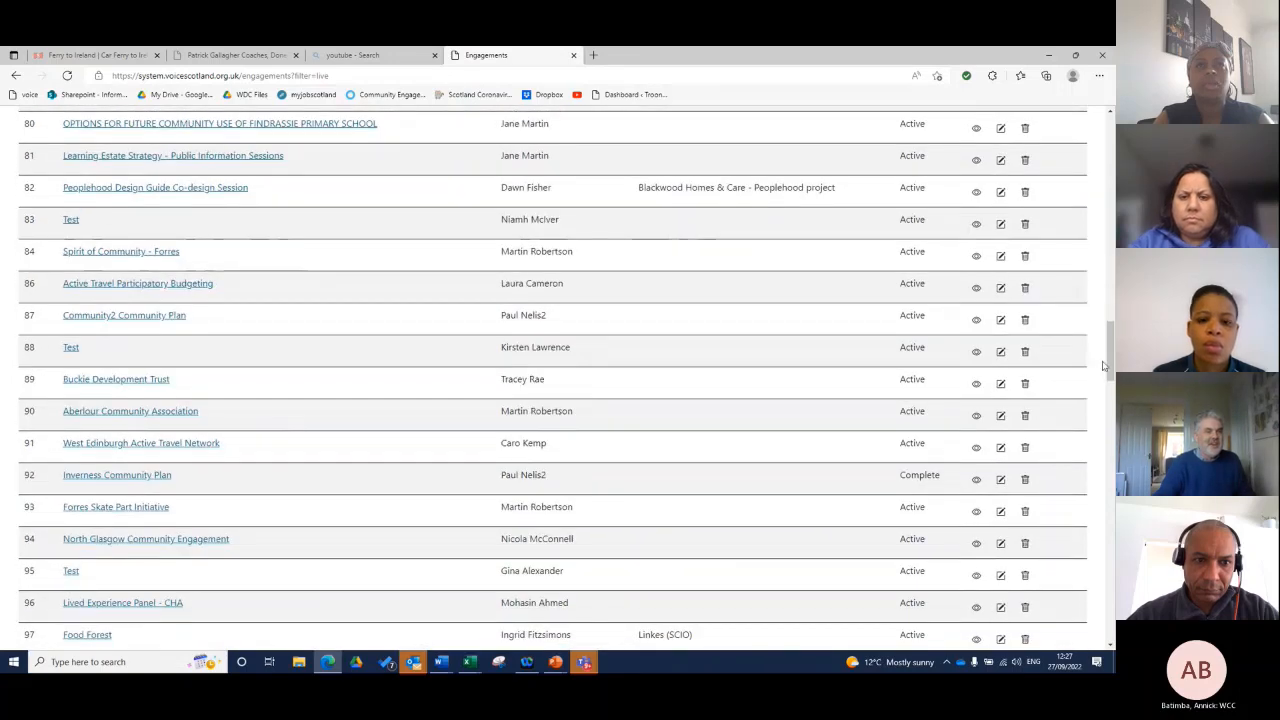
scroll("down", 3)
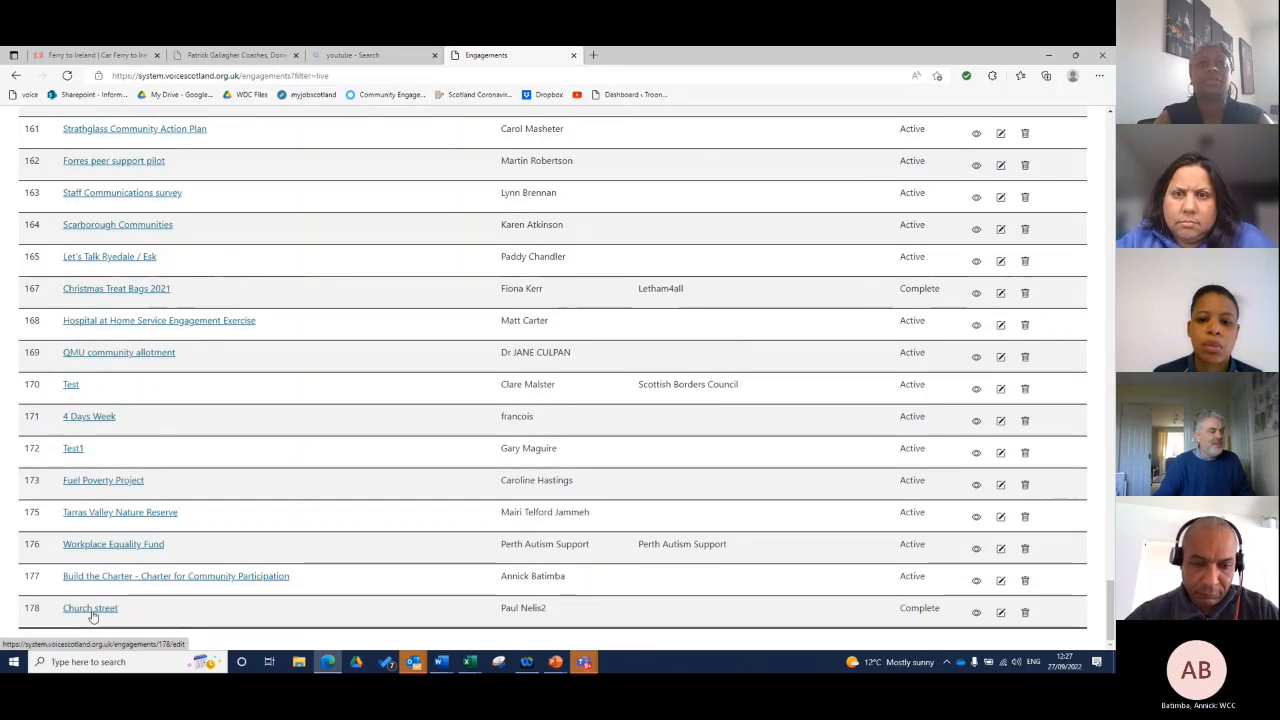
Open Church street and set its theme to 'Improve policy, practice or services'.
left_click(90, 608)
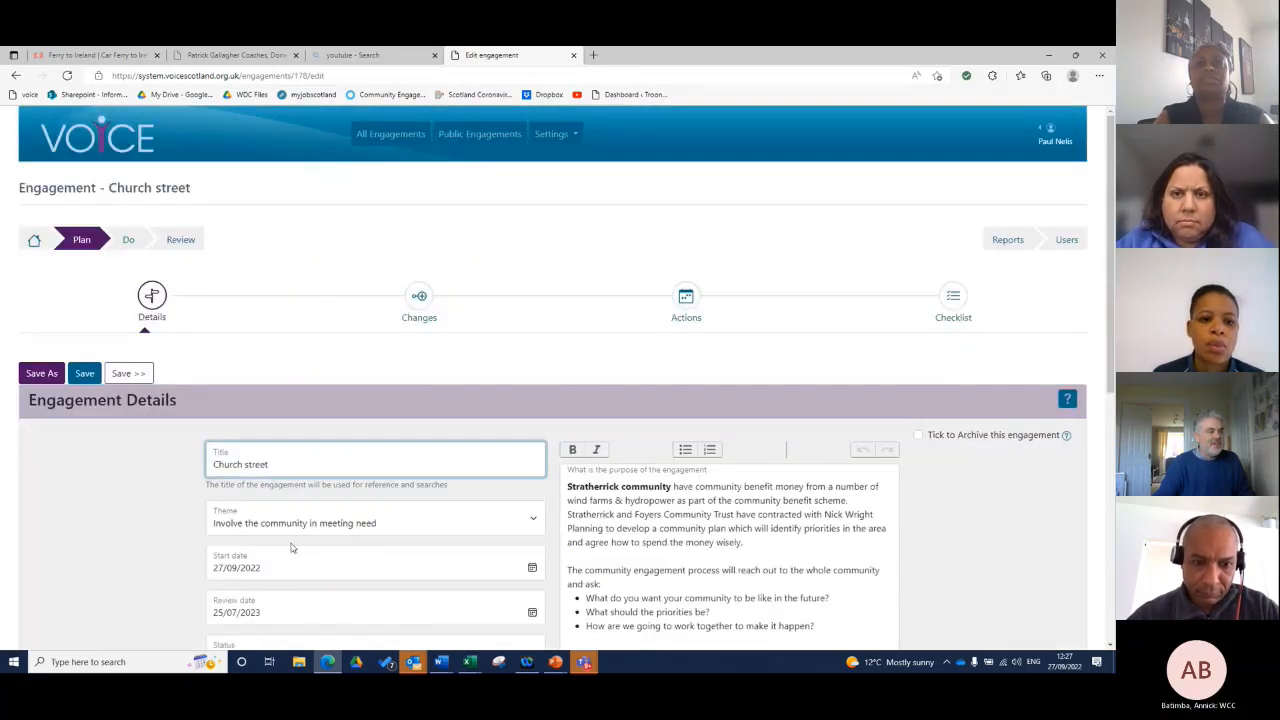
left_click(375, 522)
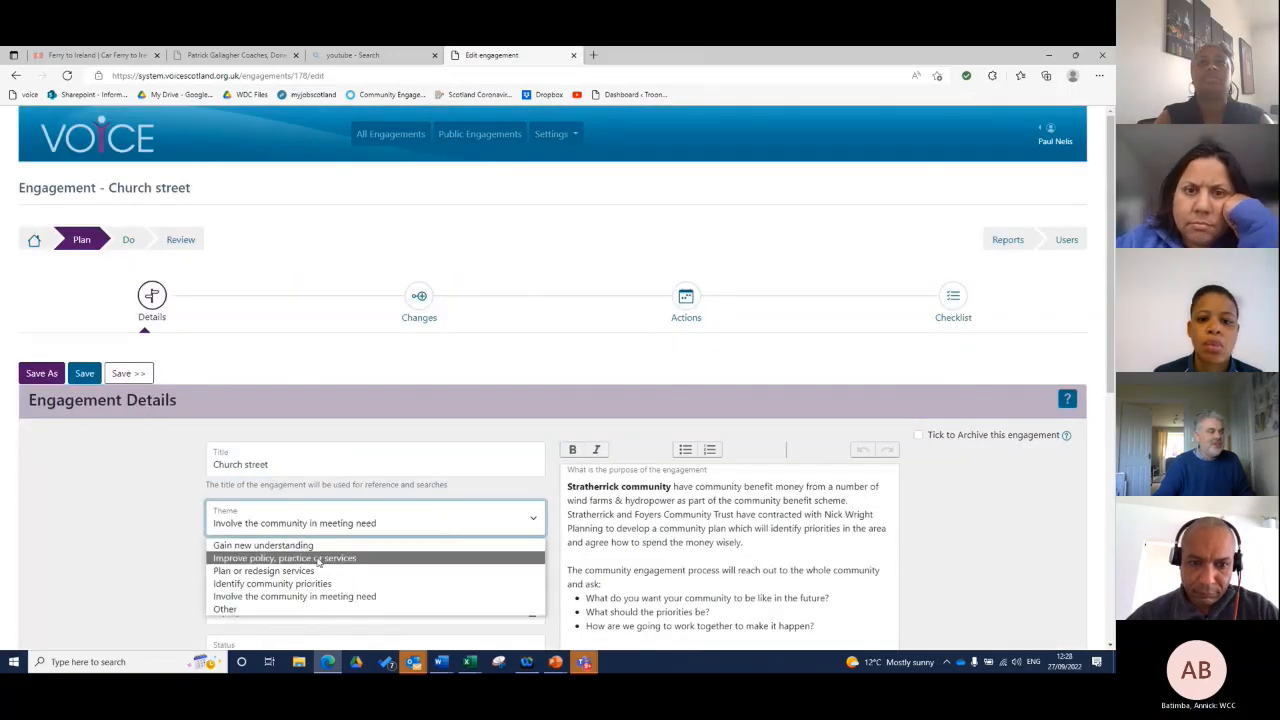
left_click(284, 558)
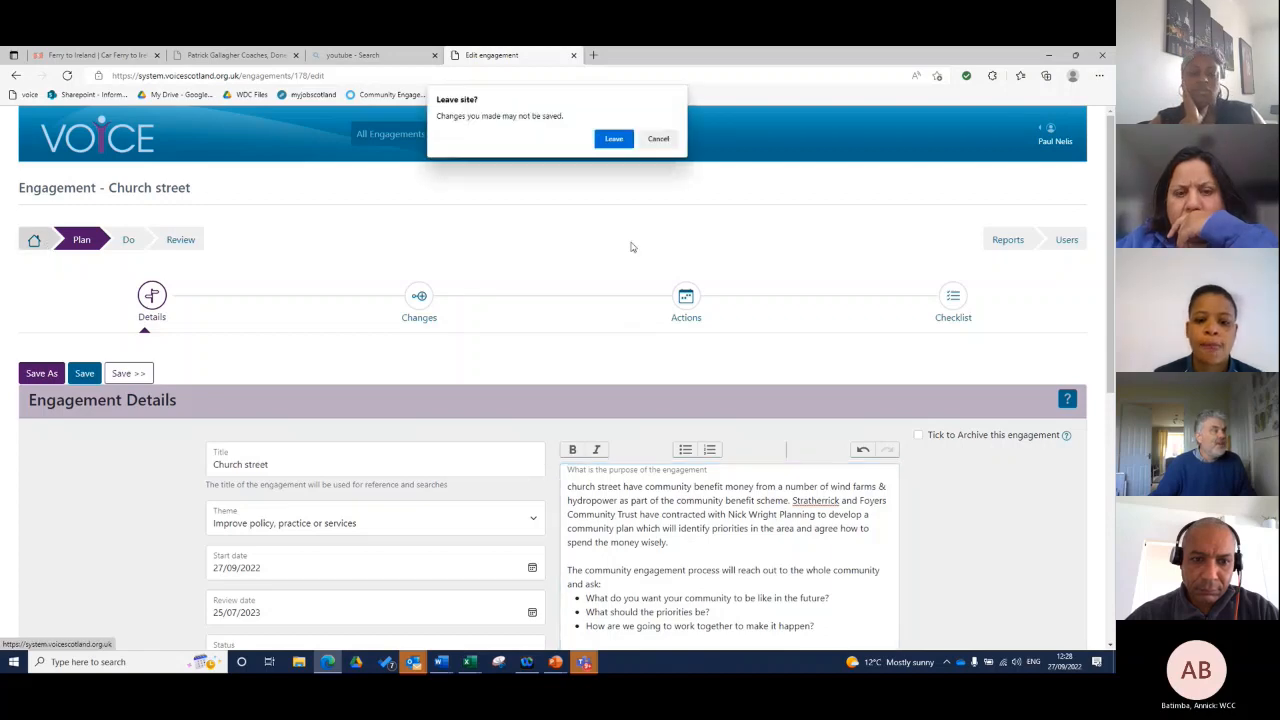
Leave the Church street page without saving changes.
left_click(613, 138)
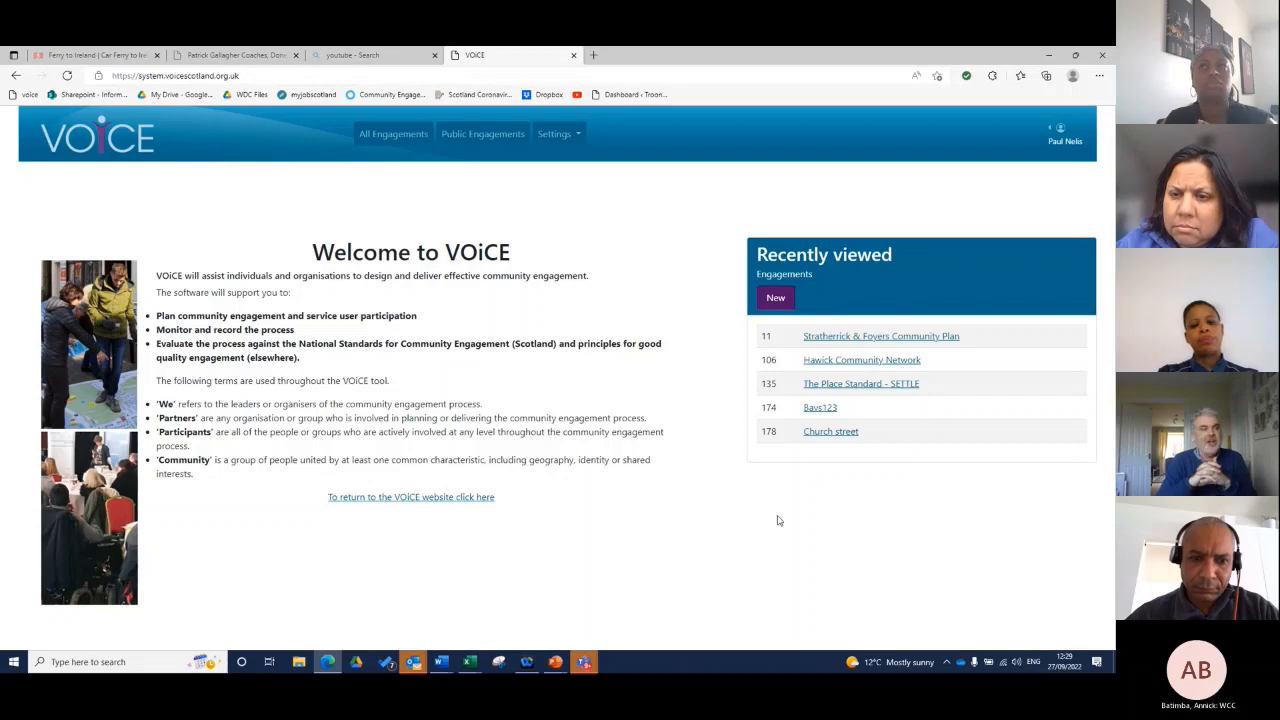
mouse_move(858, 336)
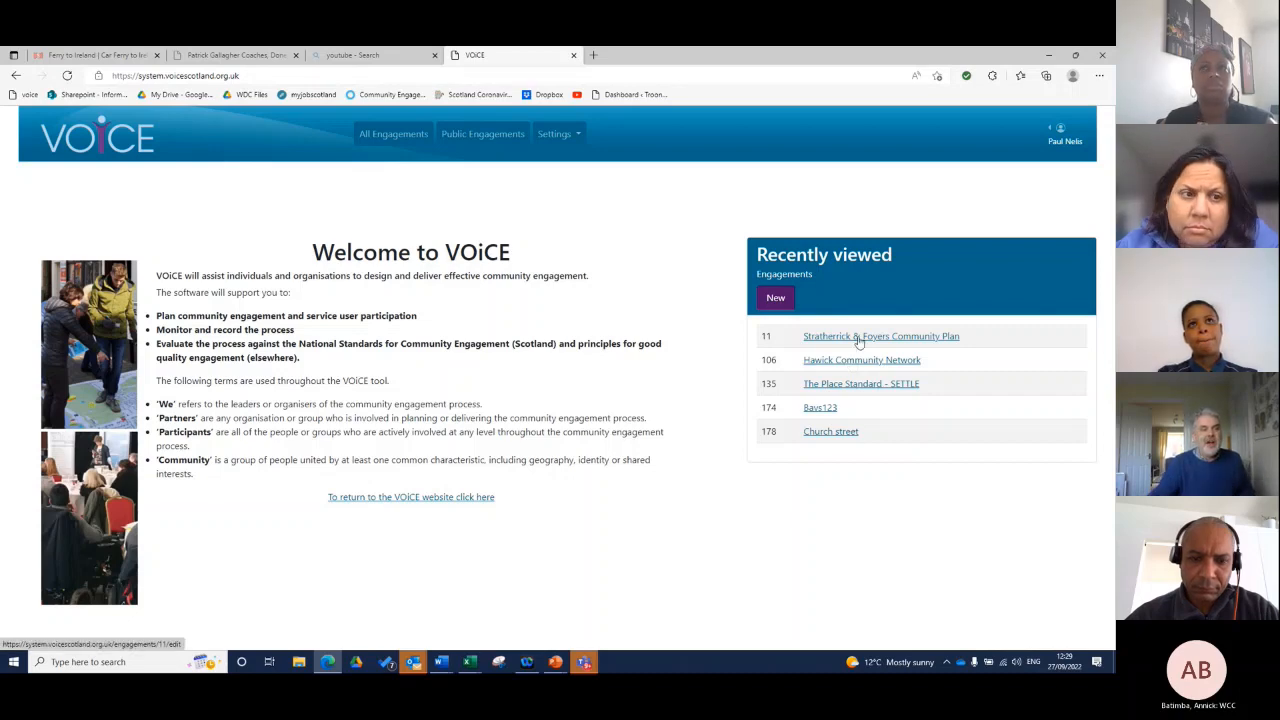
Open Stratherrick & Foyers Community Plan from Recently viewed.
left_click(880, 336)
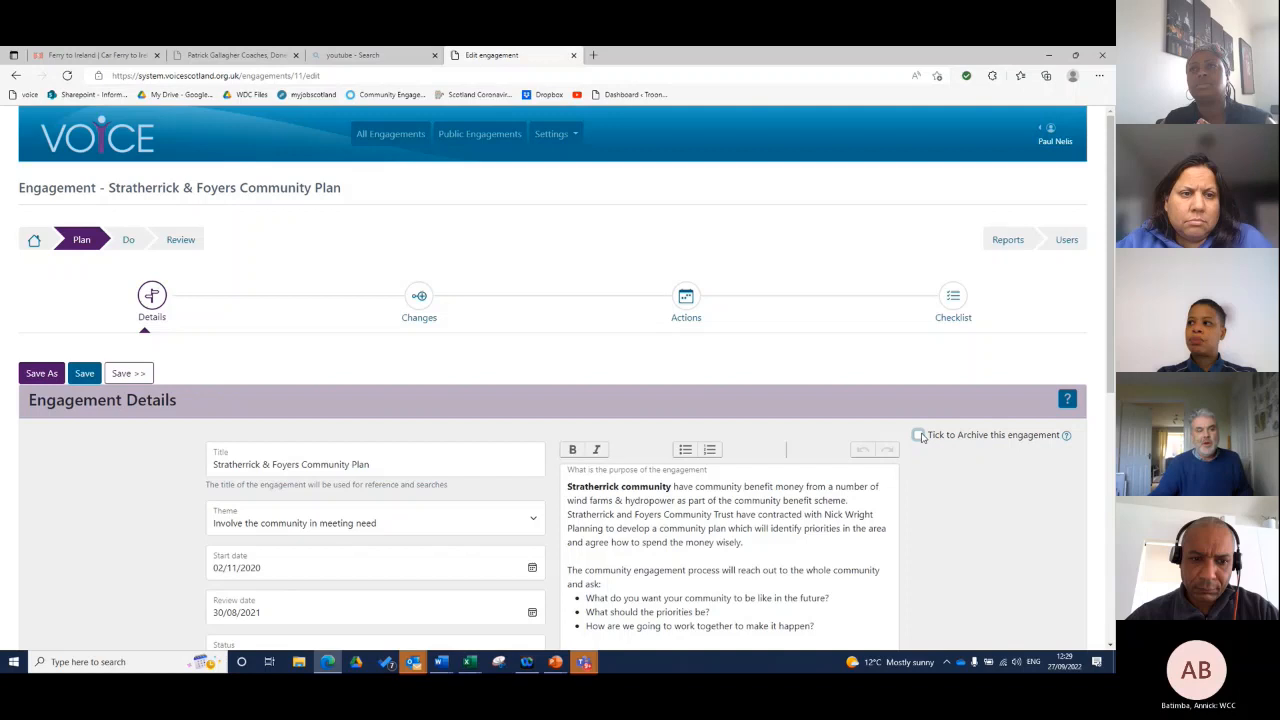
mouse_move(960, 495)
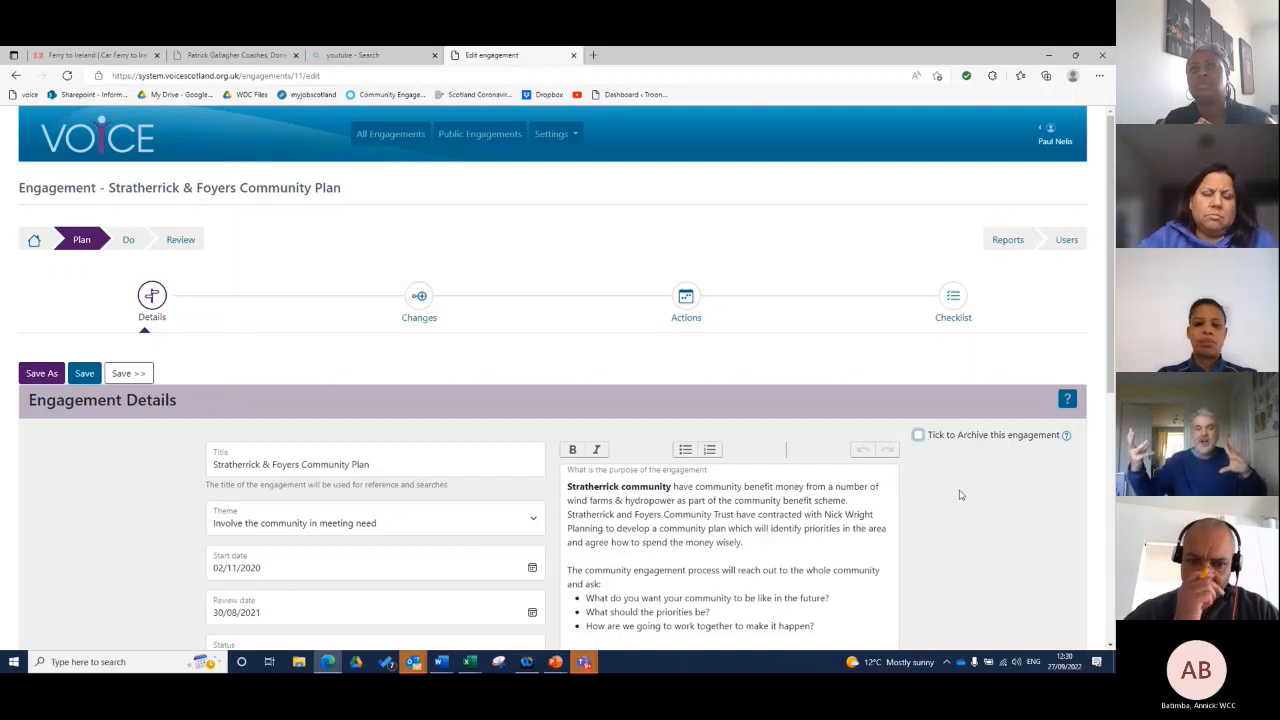